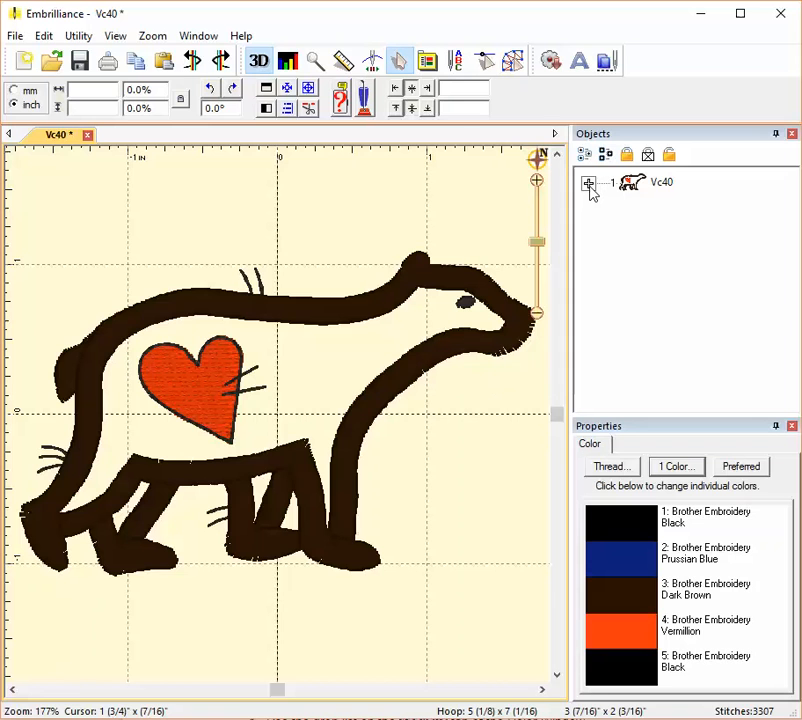
# - Expand Vc40 in the Objects panel to list its five colour parts
pyautogui.click(589, 183)
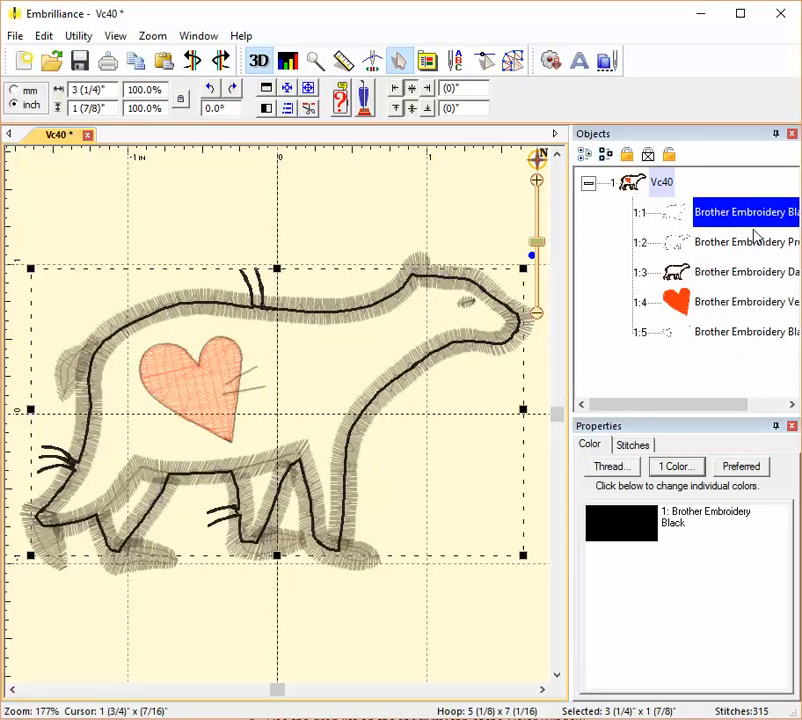
pyautogui.moveTo(750, 232)
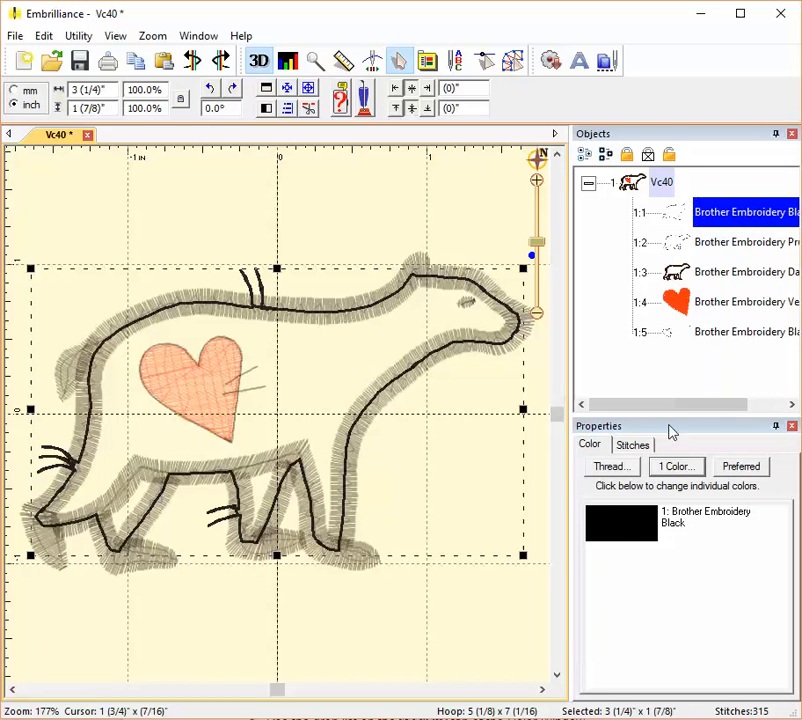
# - Recolour the first Brother Black piece to Hemingworth 1001 Pure White thread
pyautogui.click(610, 467)
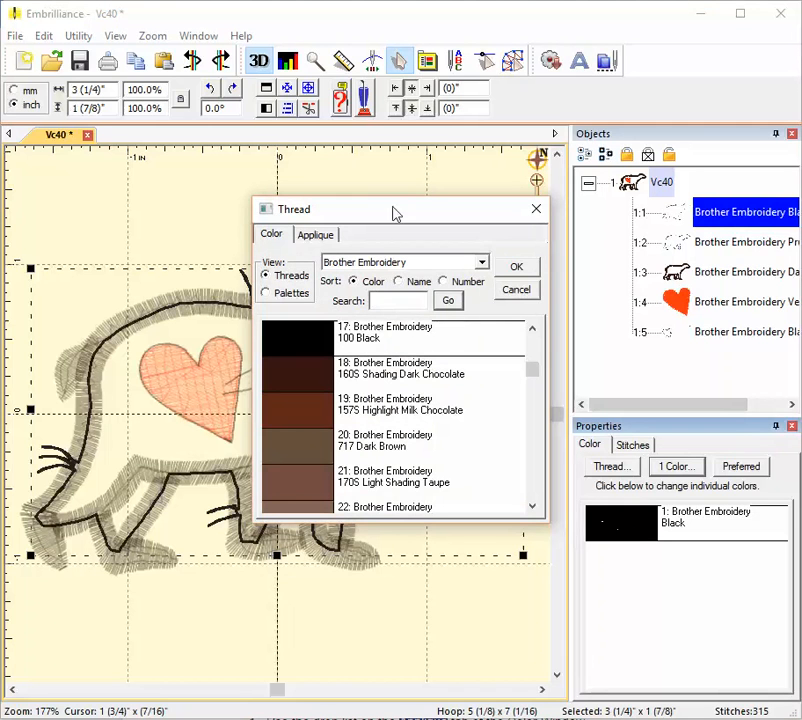
pyautogui.click(482, 262)
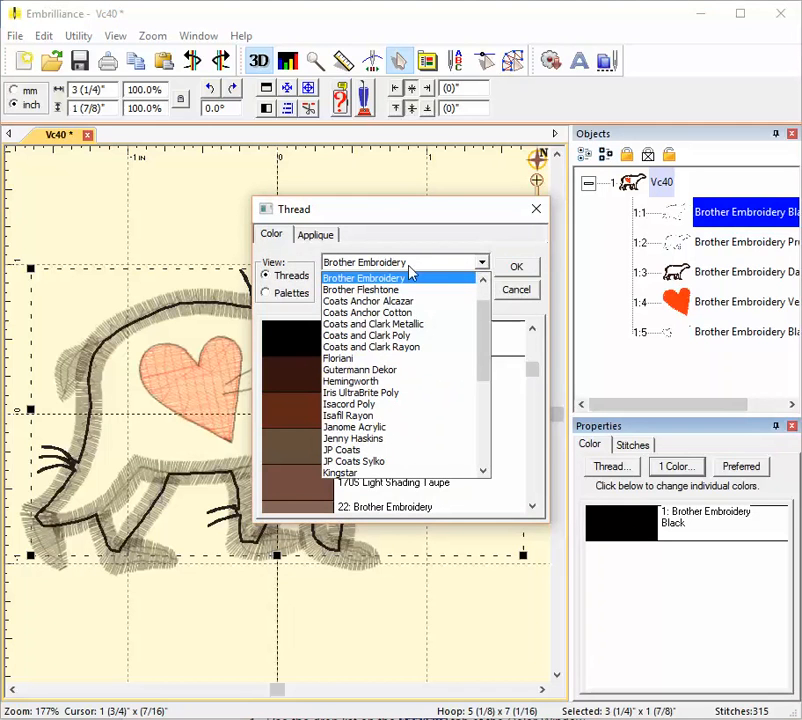
pyautogui.click(370, 301)
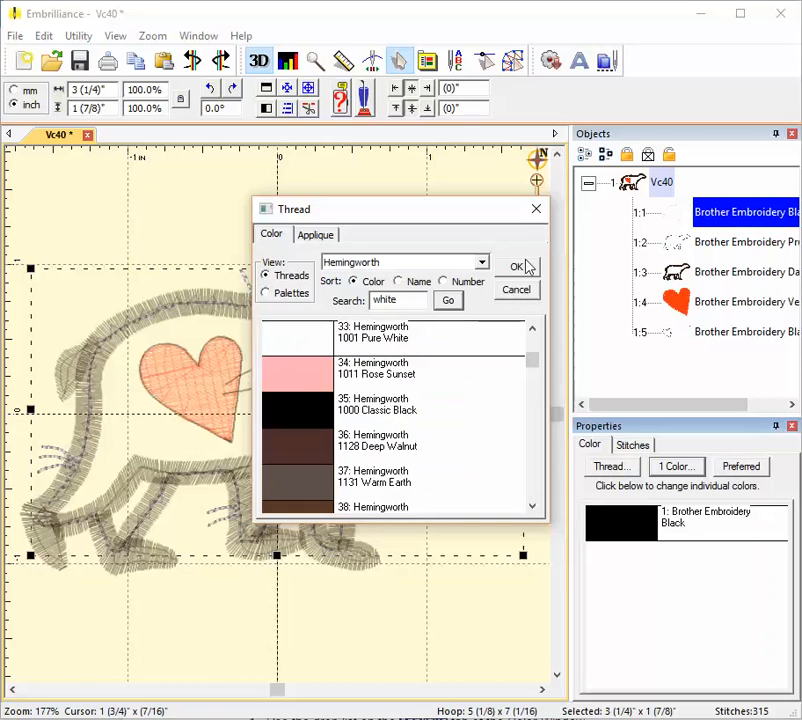
pyautogui.click(514, 267)
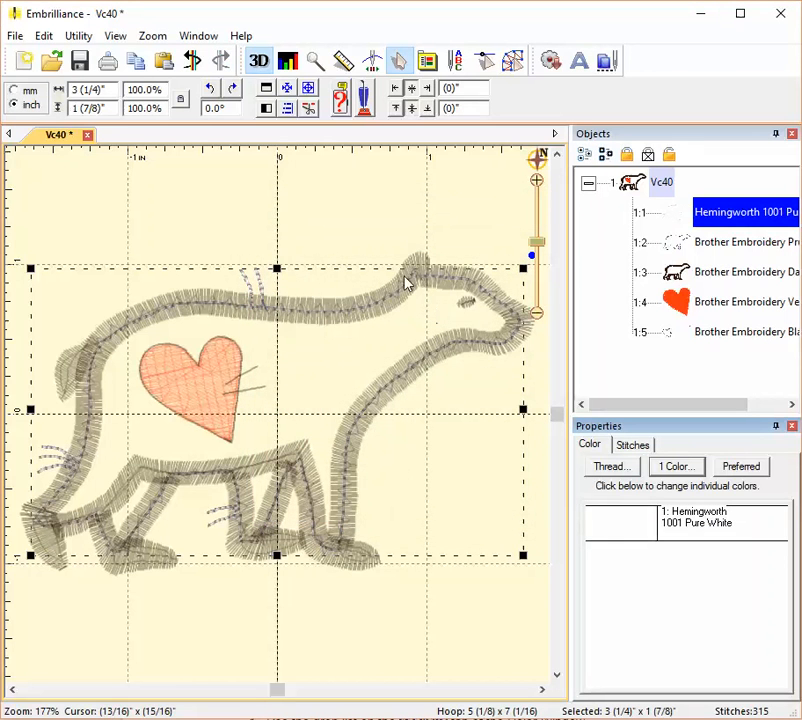
pyautogui.moveTo(91, 383)
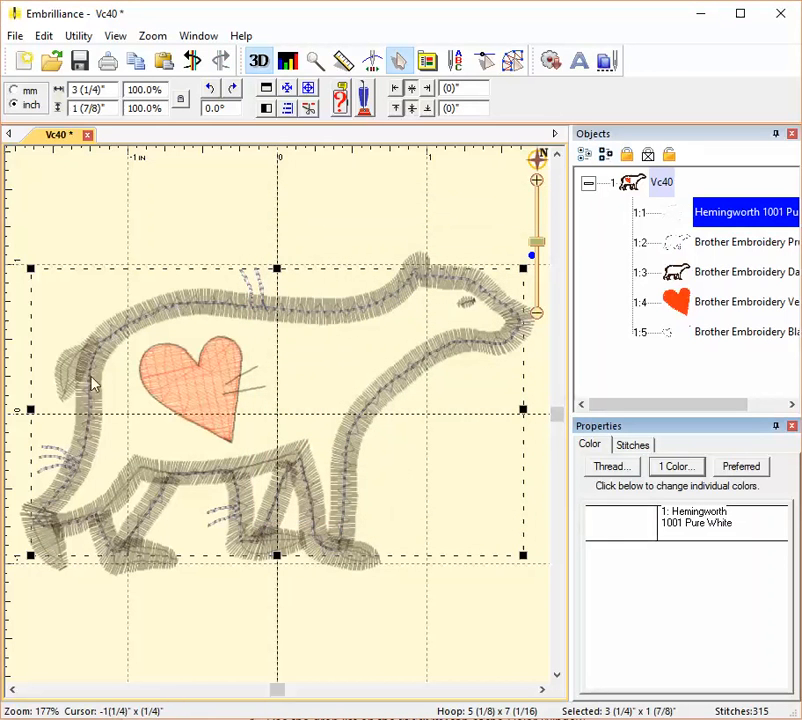
pyautogui.moveTo(72, 533)
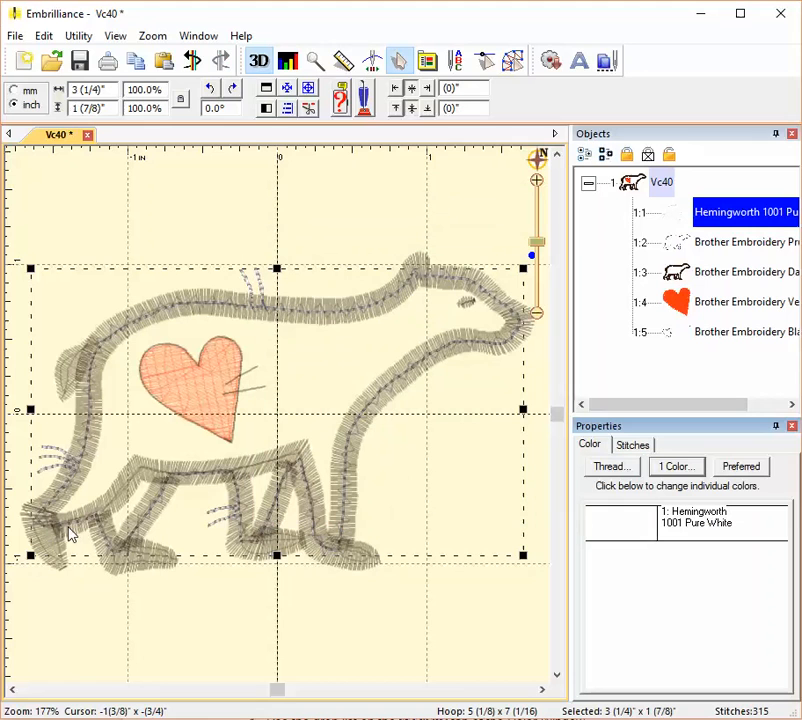
pyautogui.moveTo(515, 462)
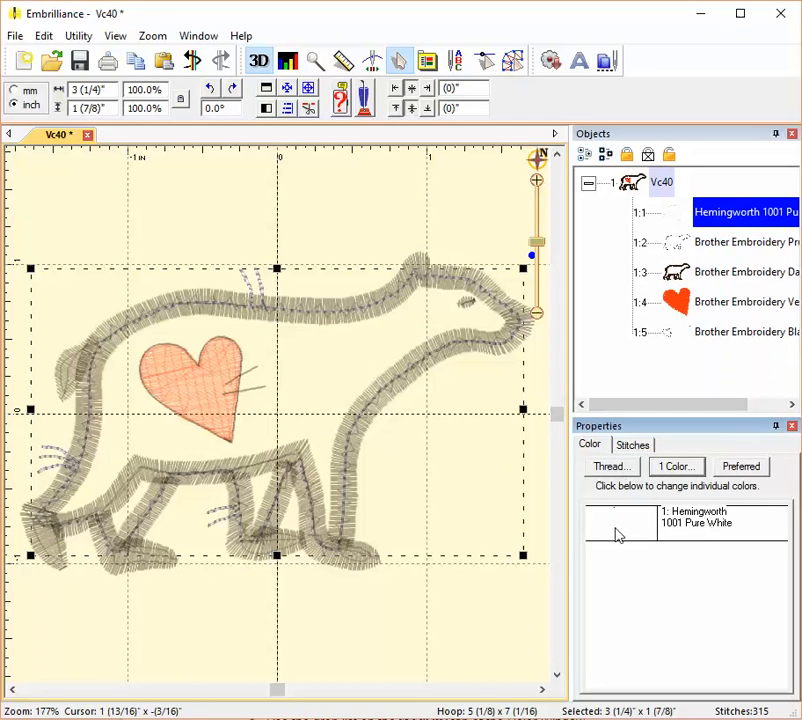
pyautogui.moveTo(623, 530)
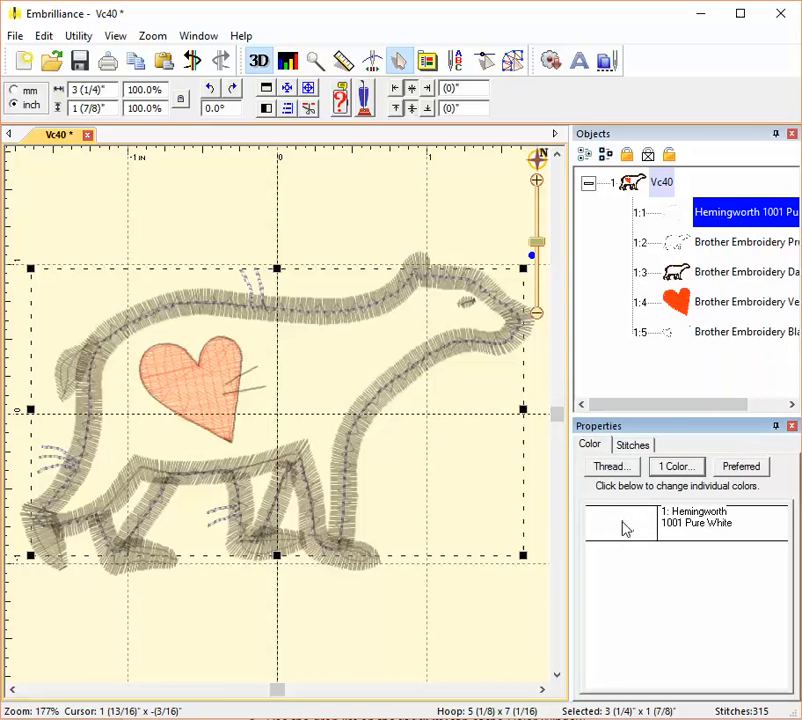
pyautogui.click(611, 467)
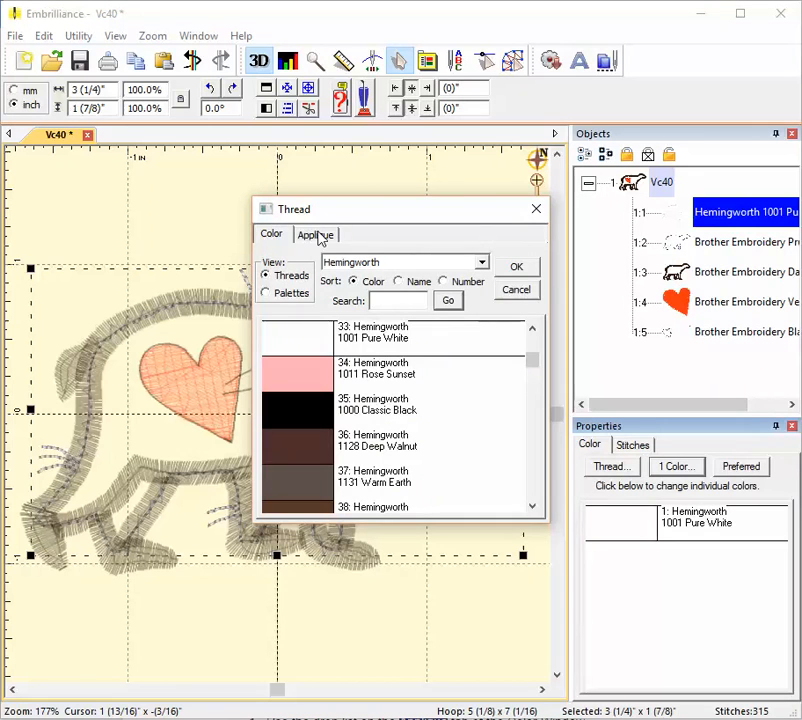
# - Set the white piece's Applique Style to Applique Position with Simulated fabric view
pyautogui.click(316, 233)
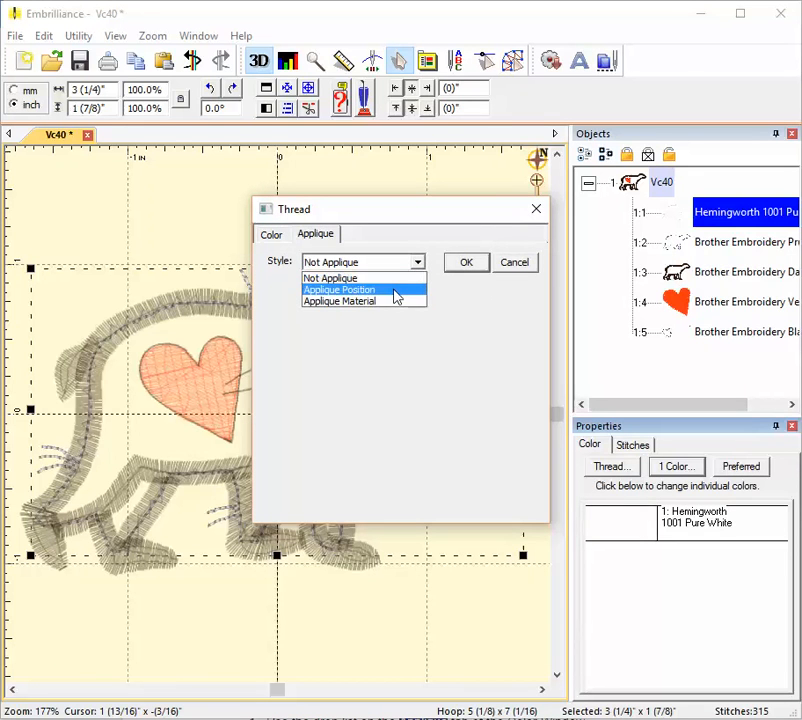
pyautogui.click(339, 289)
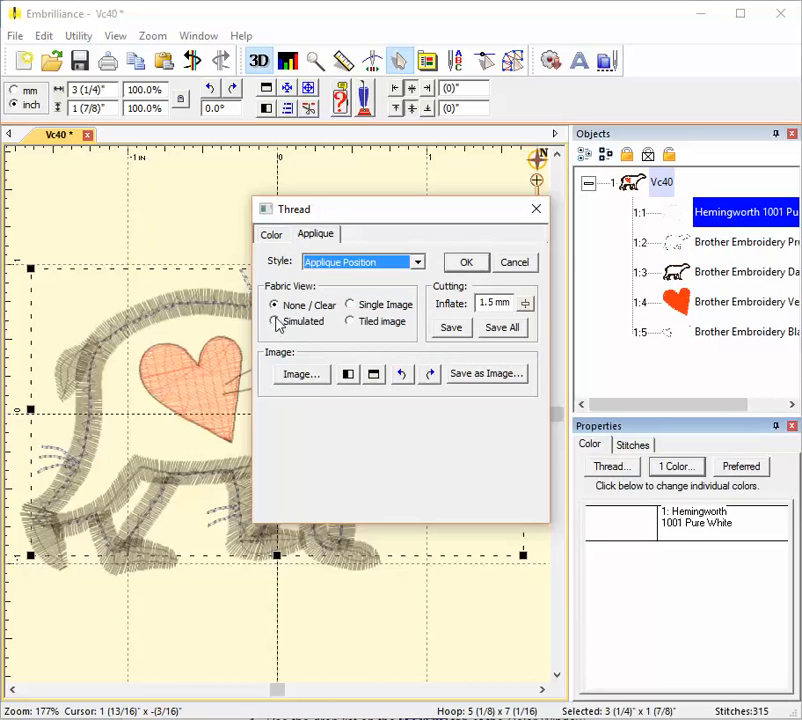
pyautogui.click(273, 321)
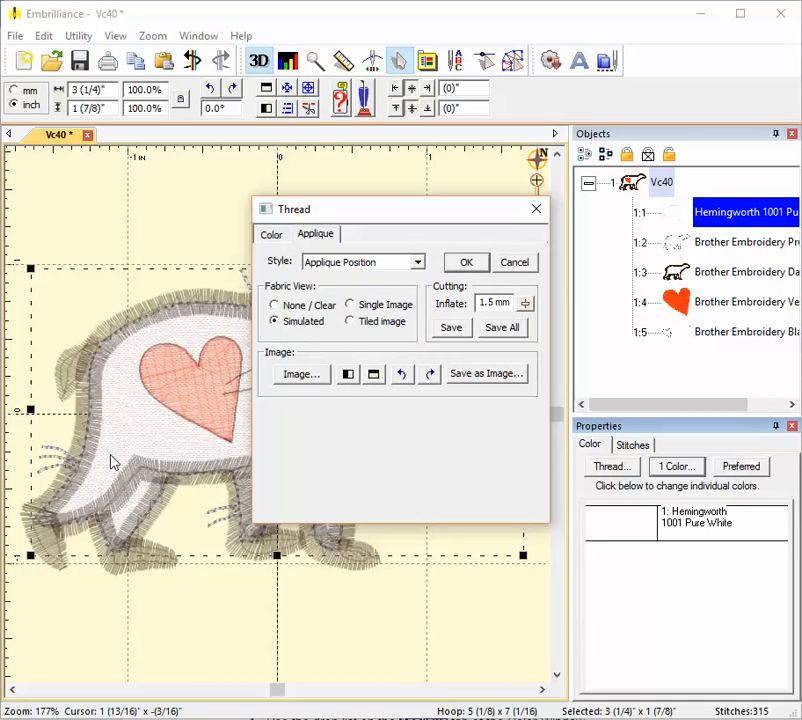
pyautogui.click(466, 261)
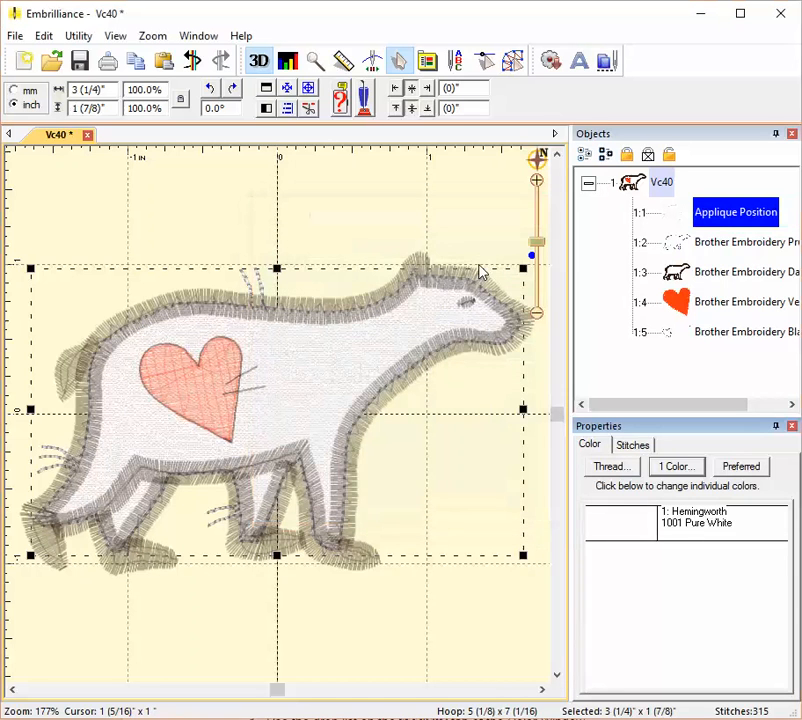
pyautogui.click(745, 241)
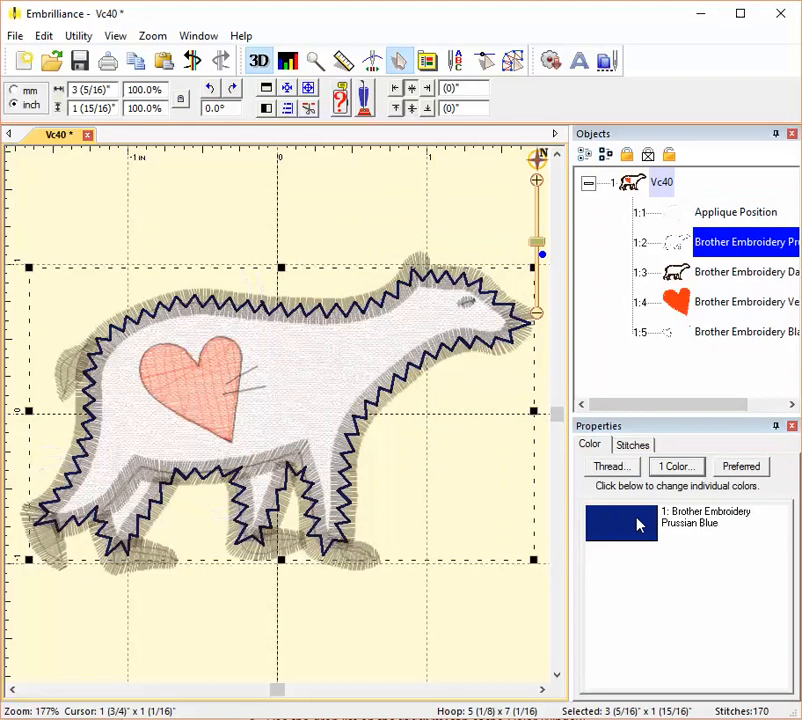
# - Set the Prussian Blue zigzag piece's Applique Style to Applique Material and confirm its thread
pyautogui.click(610, 466)
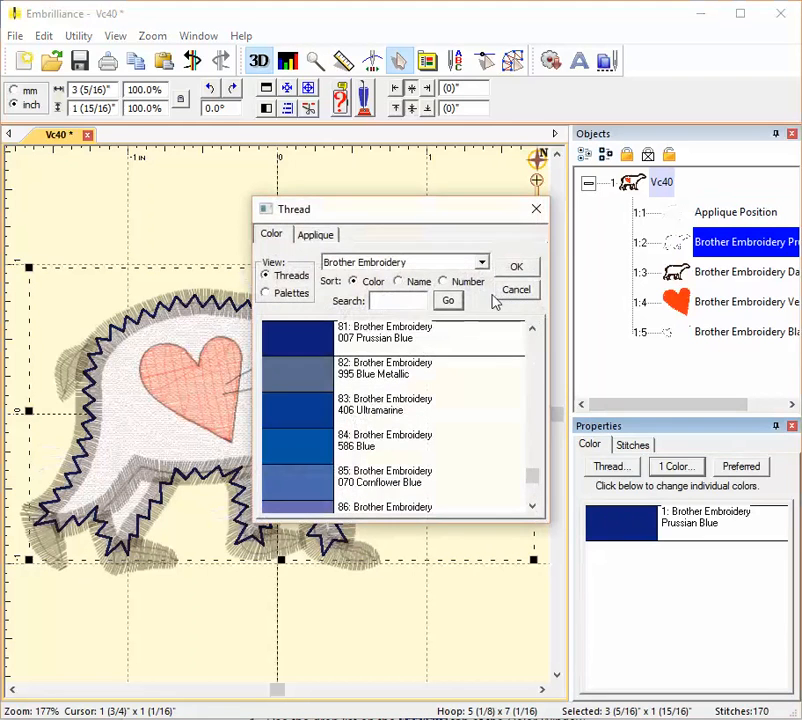
pyautogui.click(315, 234)
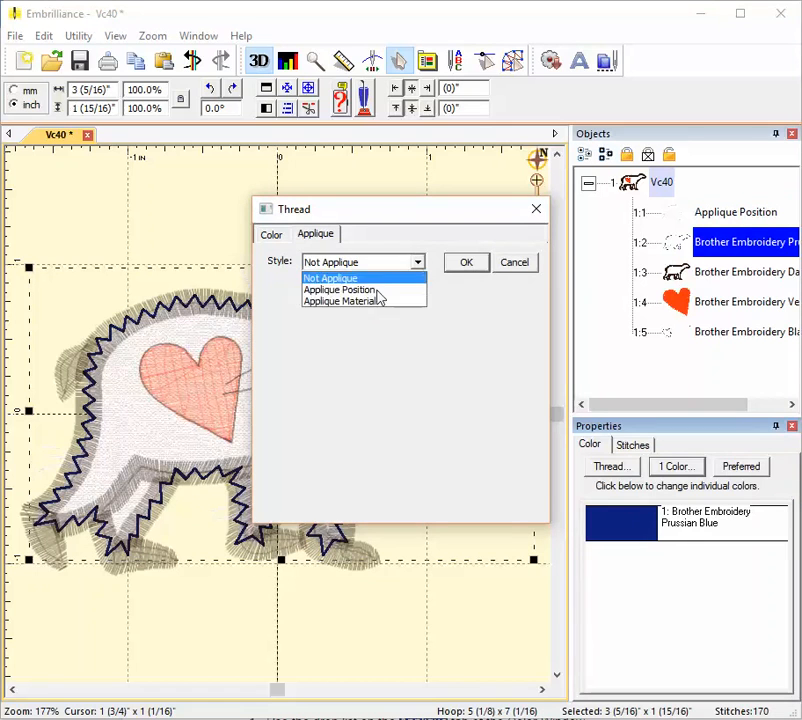
pyautogui.click(342, 301)
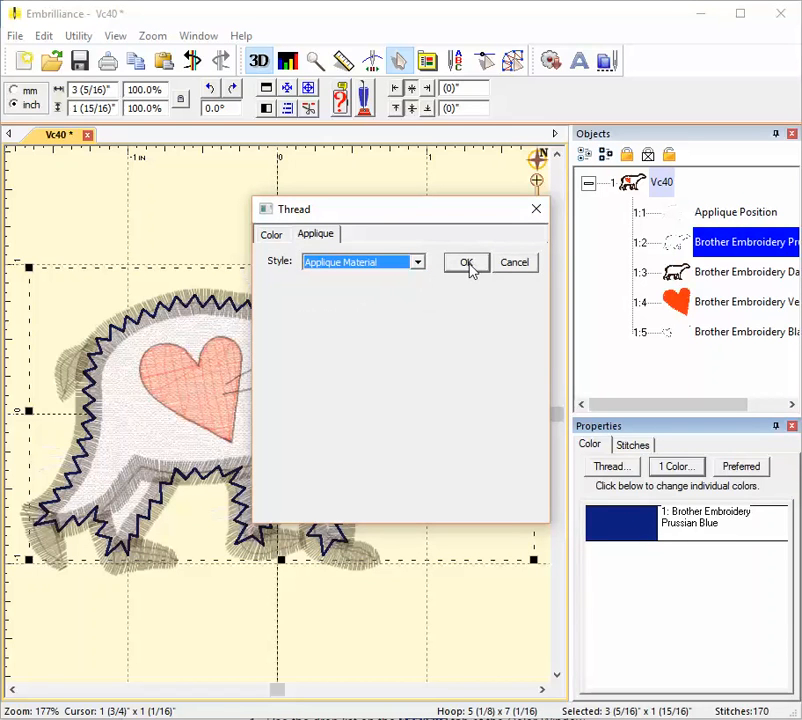
pyautogui.moveTo(452, 270)
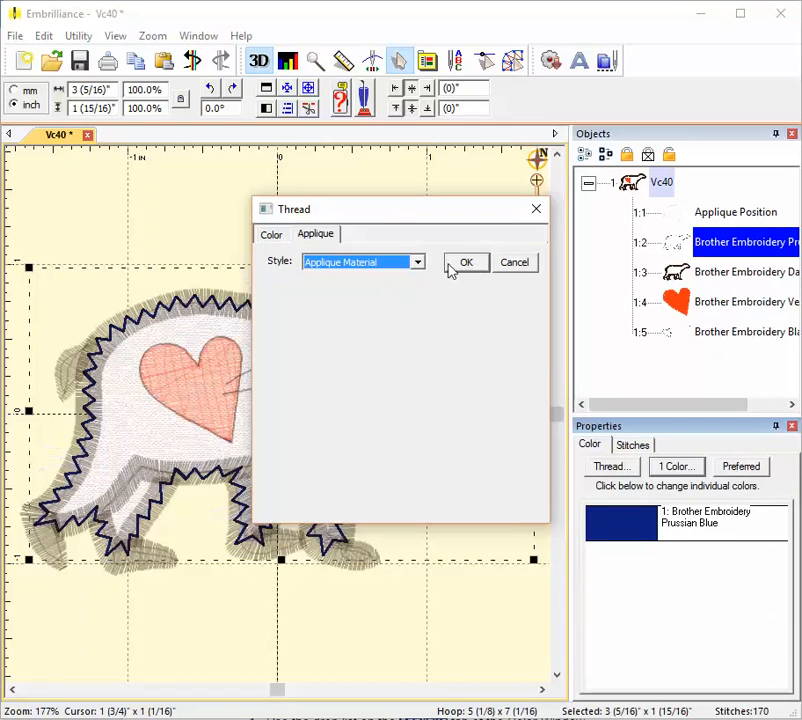
pyautogui.click(271, 233)
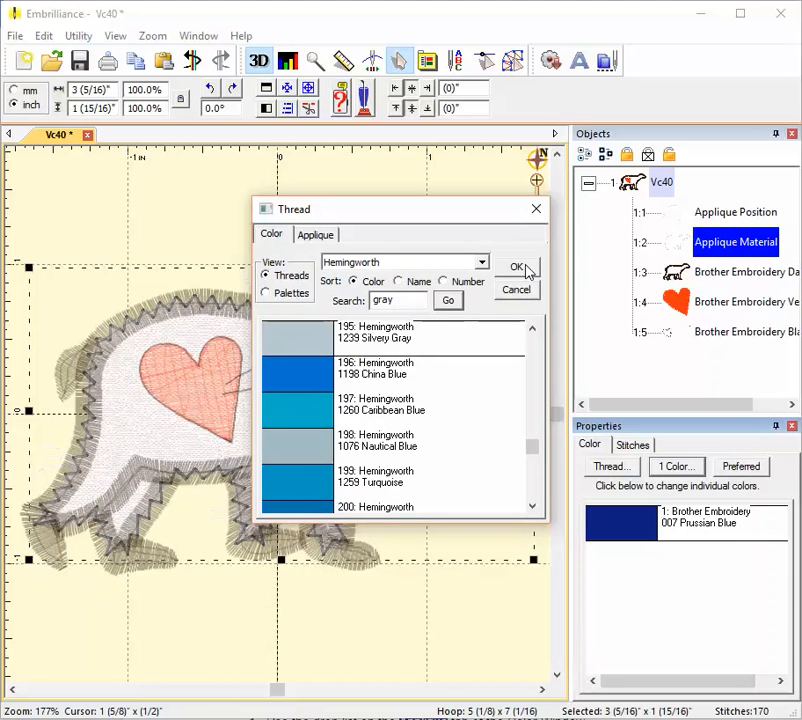
pyautogui.click(516, 267)
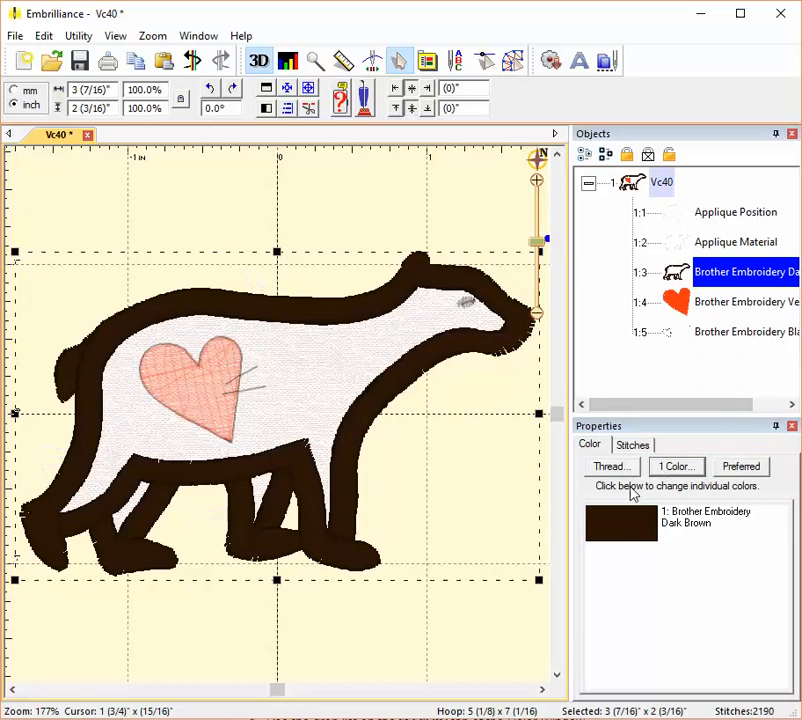
# - Recolour the Dark Brown outline to Hemingworth 1001 Pure White, found by searching 'white'
pyautogui.click(609, 467)
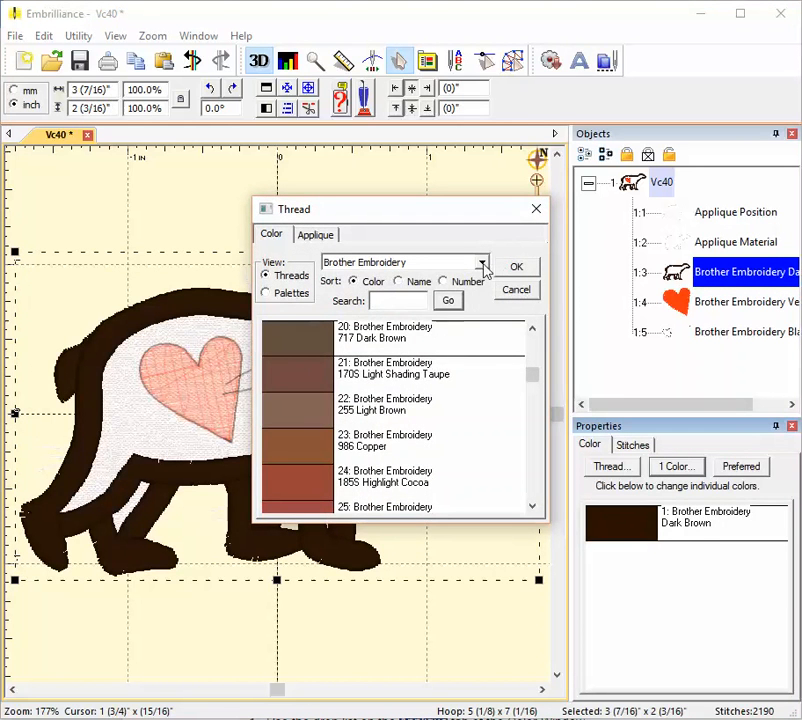
pyautogui.click(483, 262)
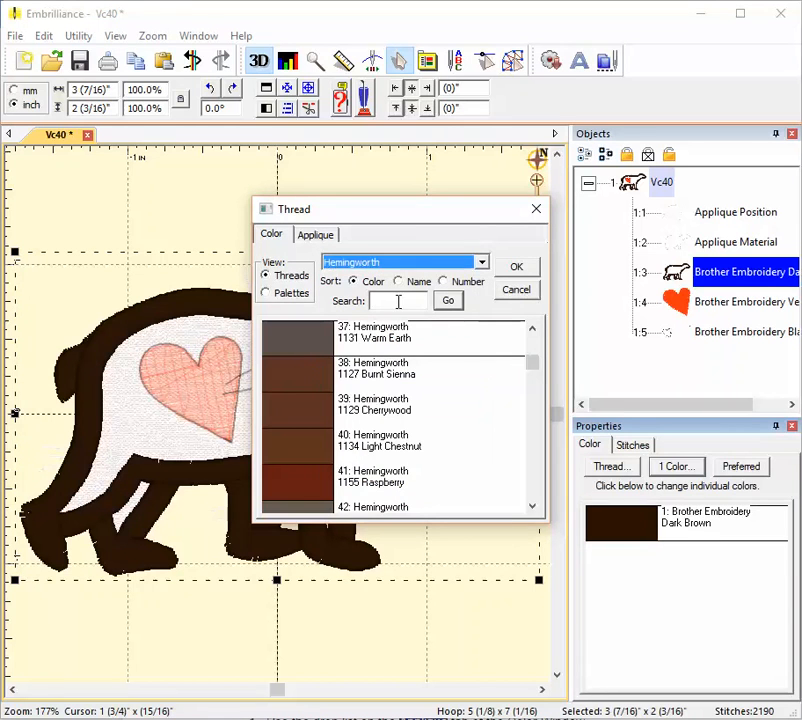
pyautogui.write('white')
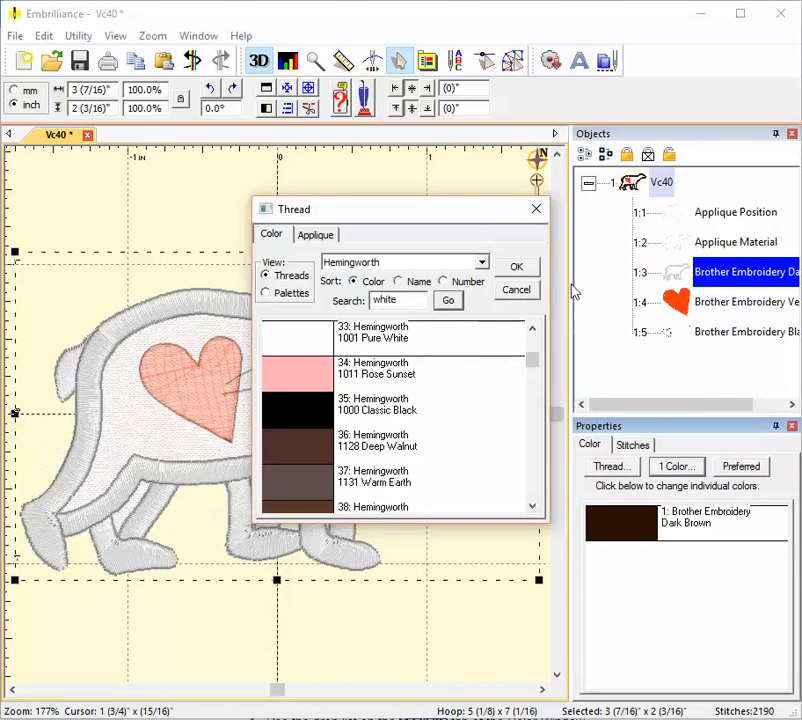
pyautogui.click(517, 266)
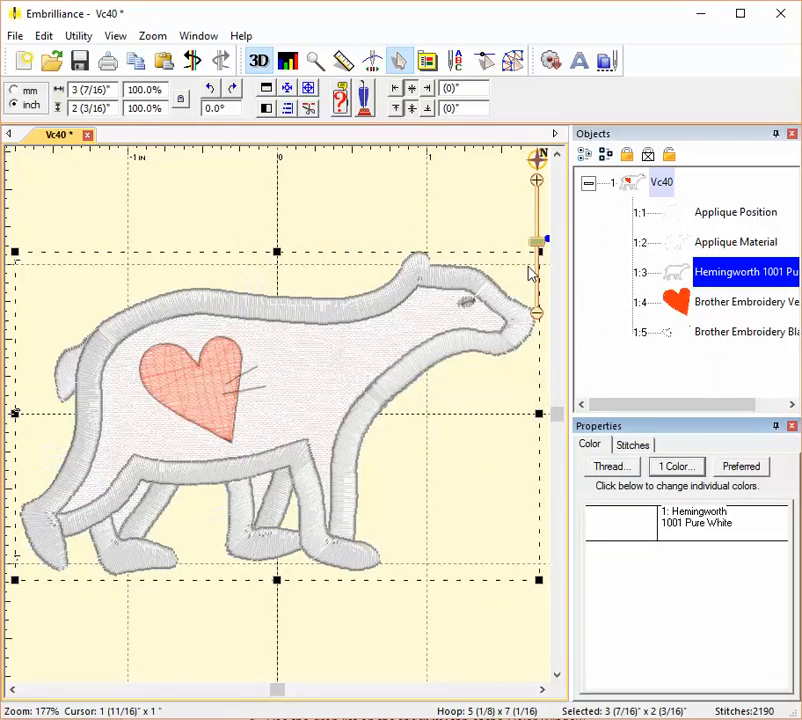